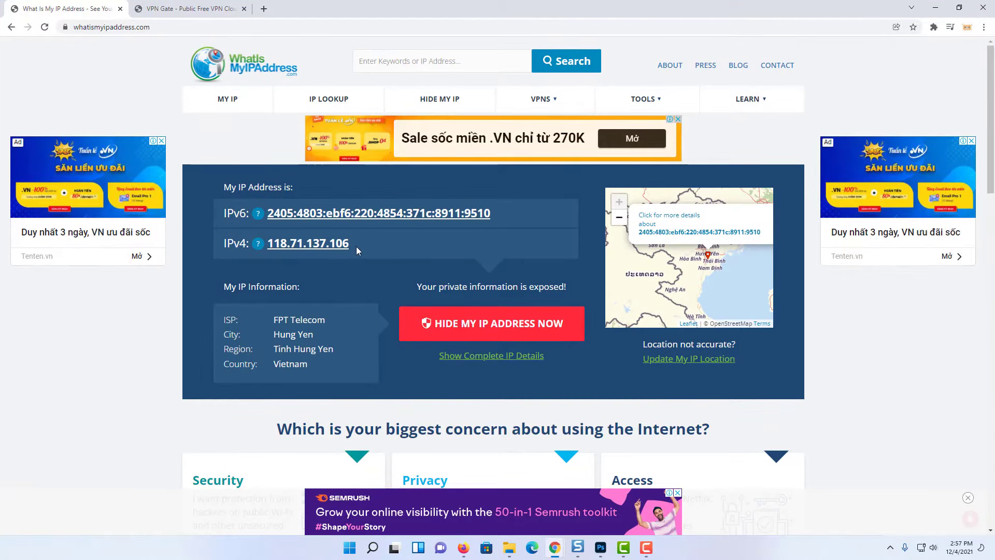
click(189, 8)
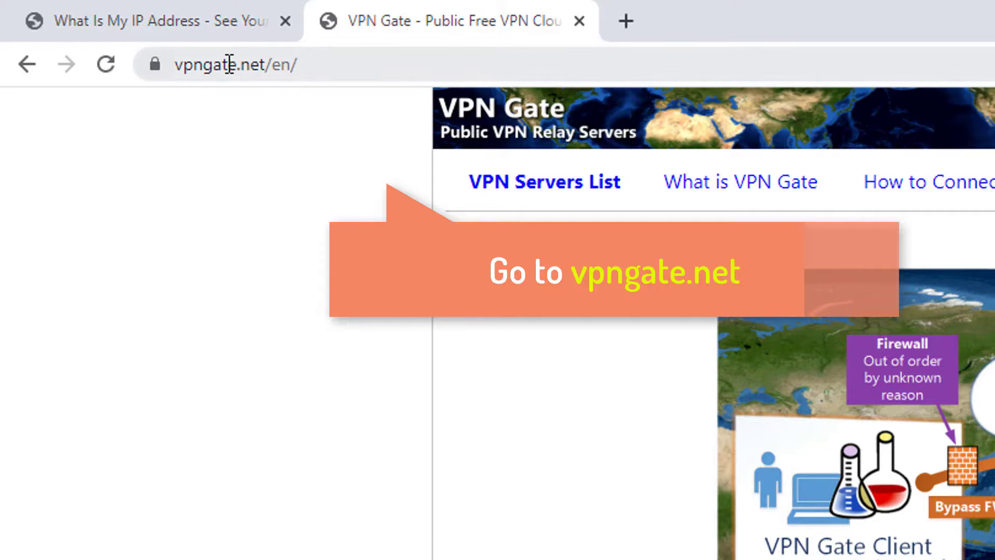
Scroll the vpngate.net page down to the Public VPN Relay Servers table
scroll(down, 3)
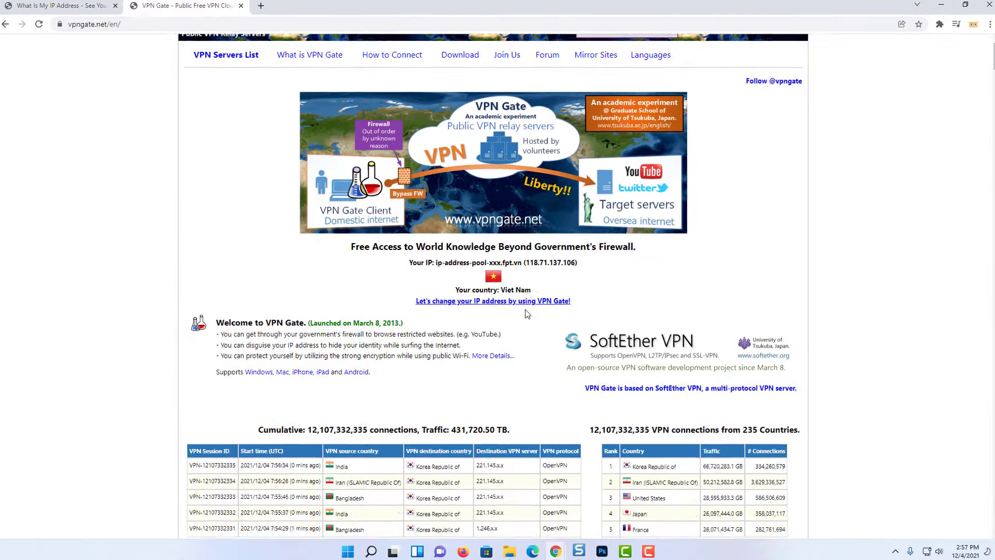
scroll(down, 3)
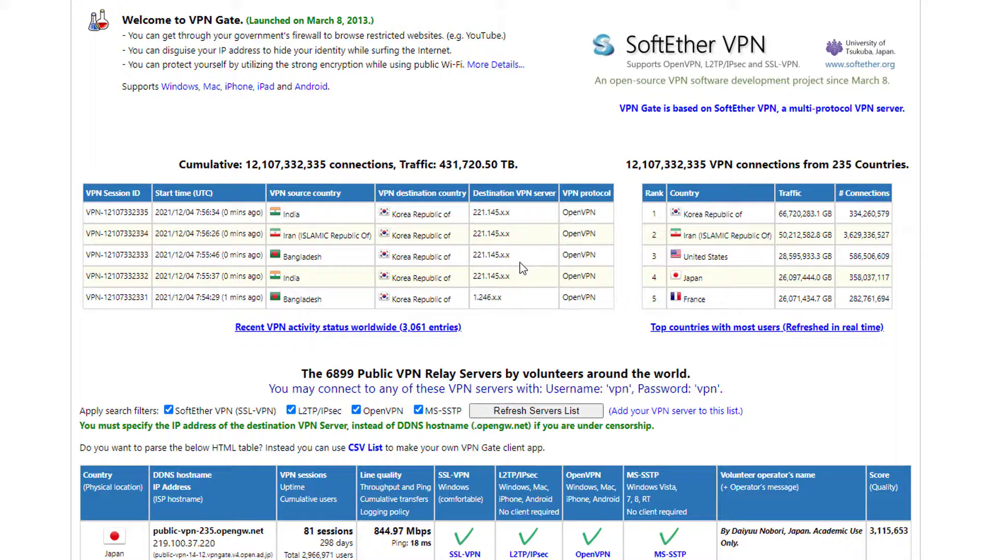
scroll(down, 3)
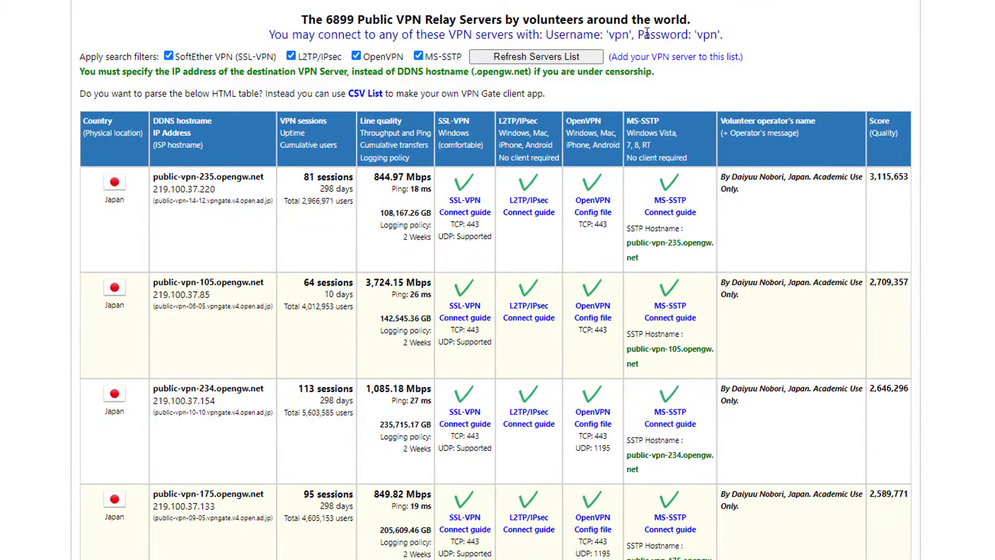
scroll(down, 3)
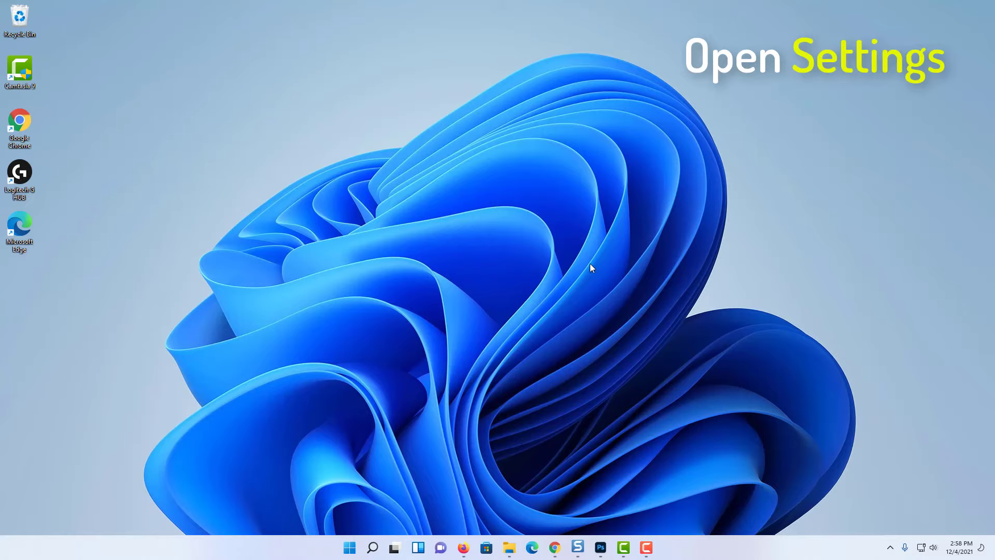
Reach the Network & internet page of Windows Settings from the Start menu
click(349, 547)
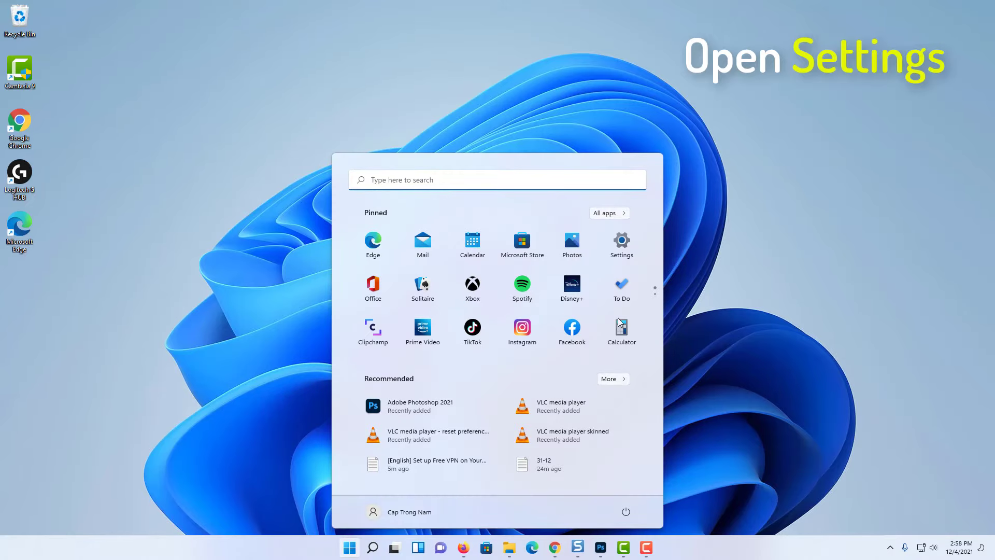
click(621, 241)
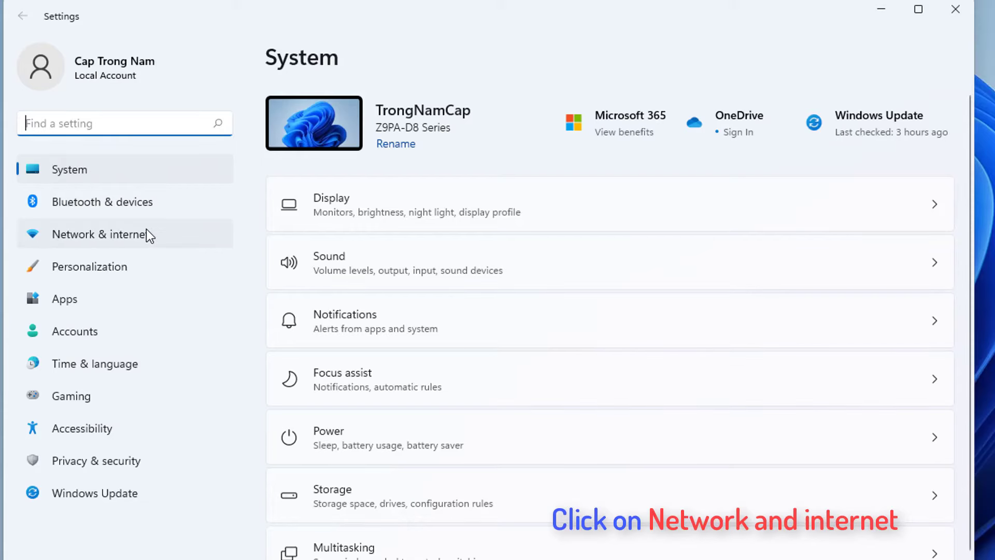
click(108, 234)
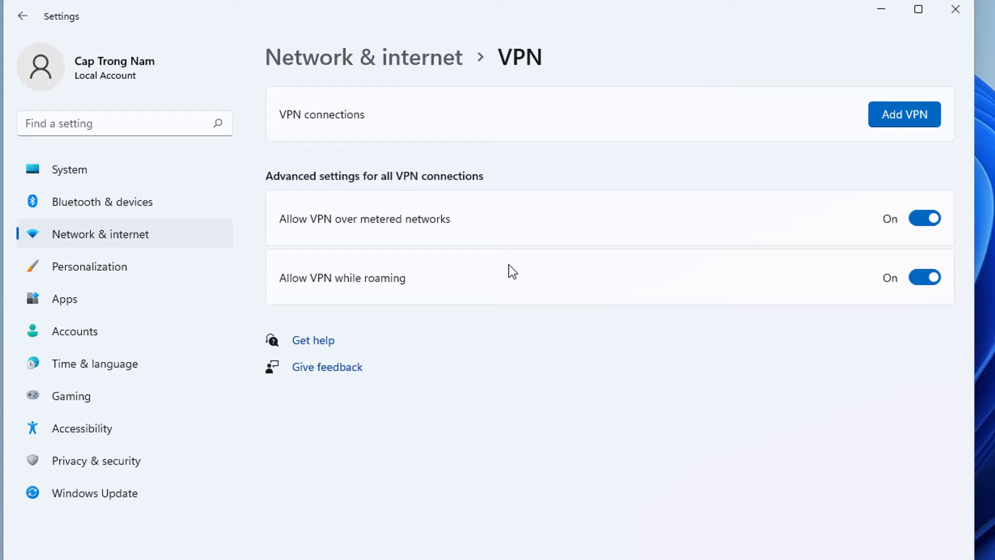
mouse_move(905, 114)
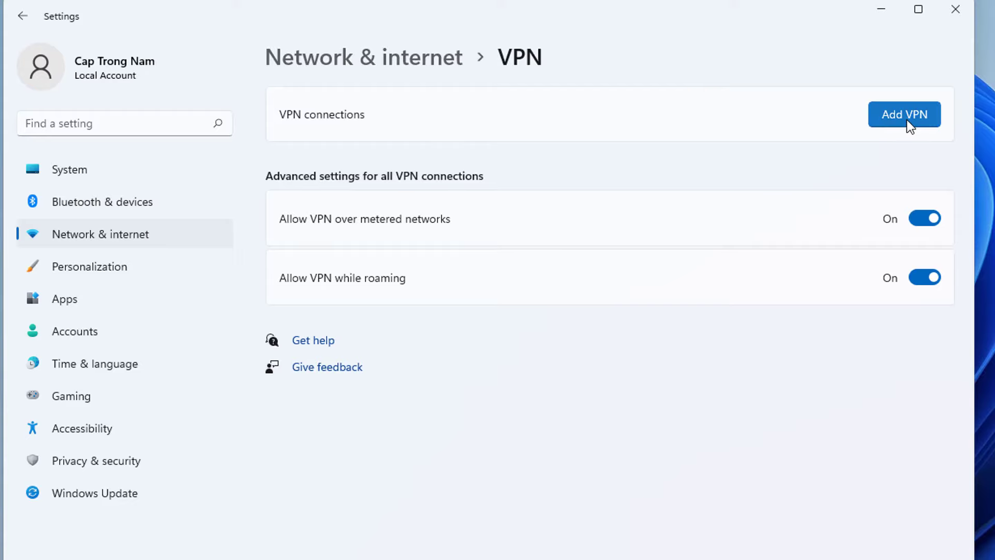
Add a new VPN connection and name it FREEVPN
click(904, 114)
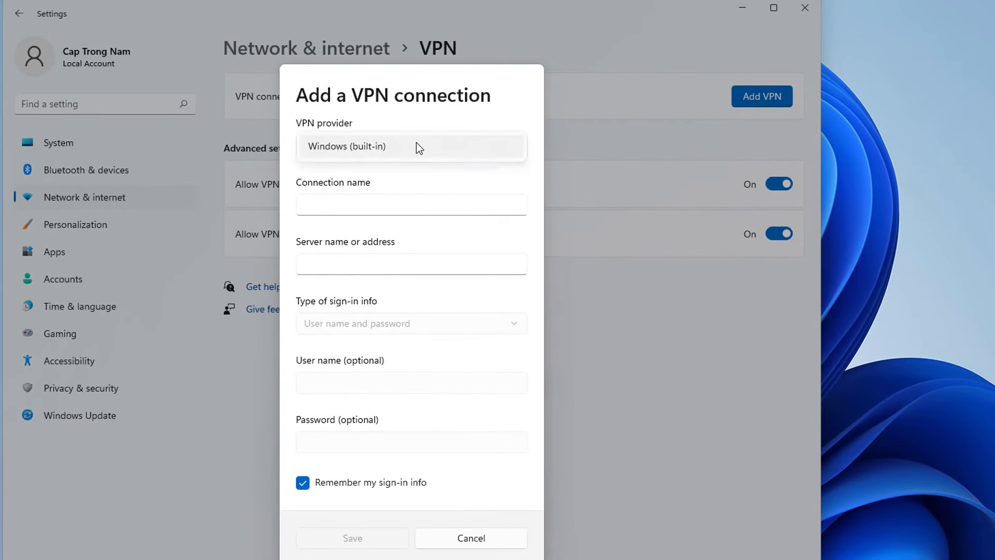
text(F)
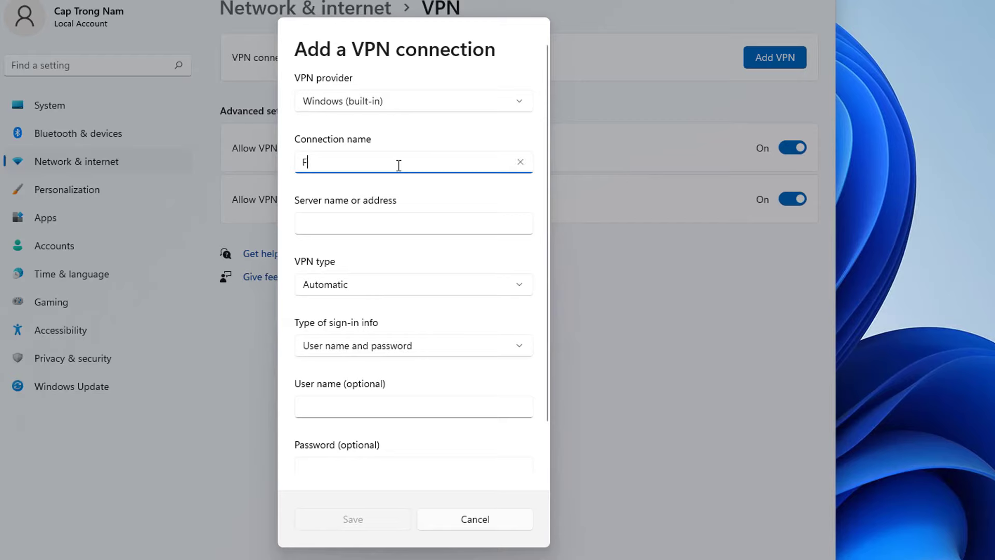
text(REEVPN)
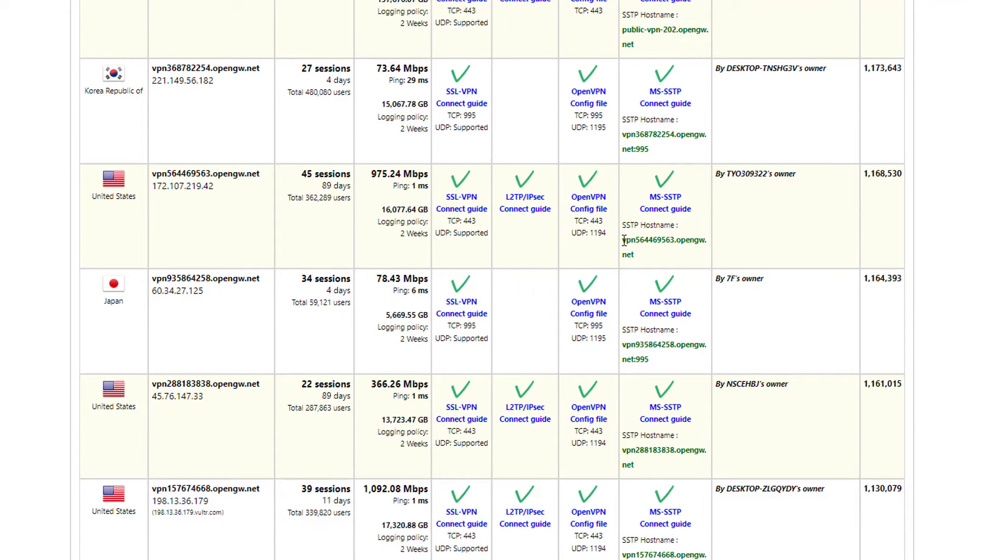
Copy the US server's SSTP hostname vpn564469563.opengw.net from the VPN Gate list
right_click(664, 246)
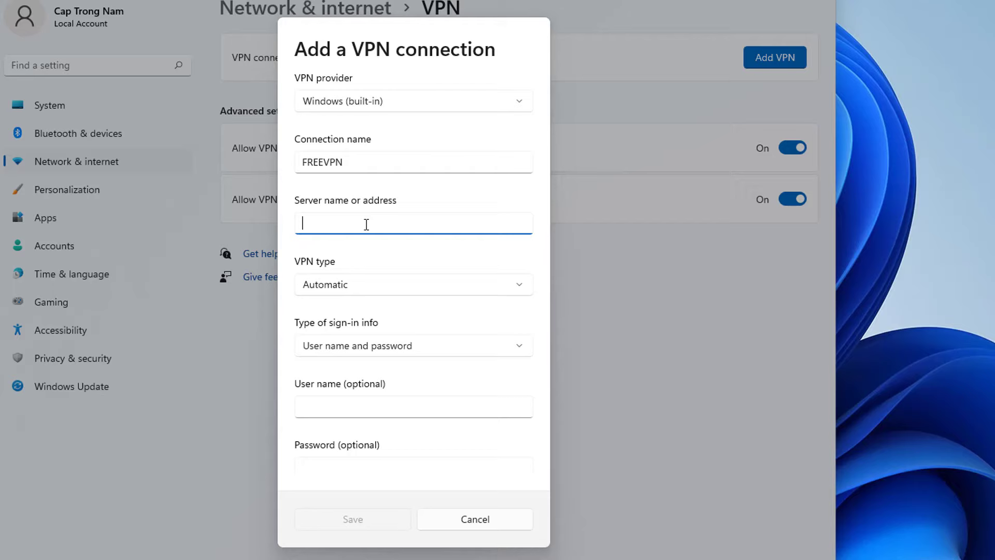
Set server vpn564469563.opengw.net, VPN type SSTP and sign-in by user name and password
text(vpn564469563.opengw.net)
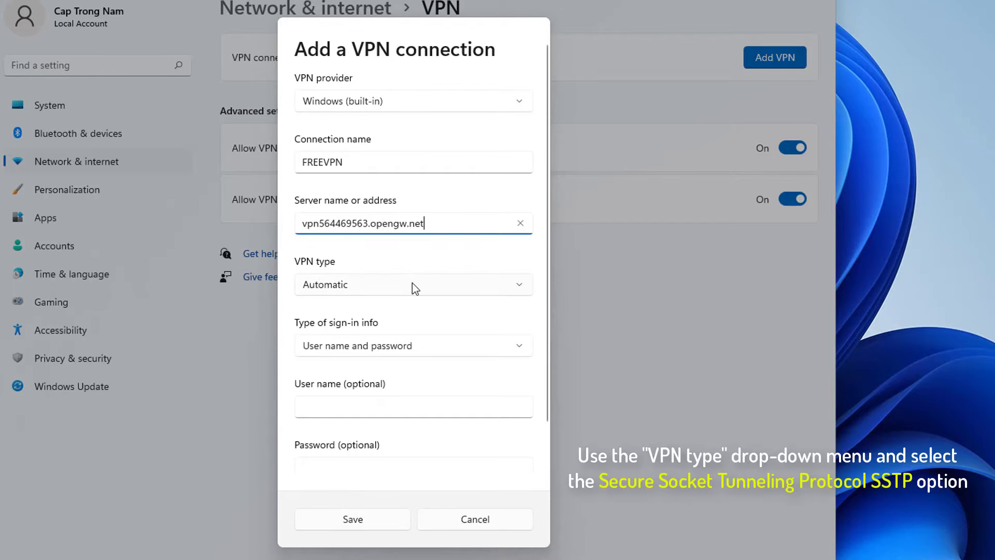
click(413, 285)
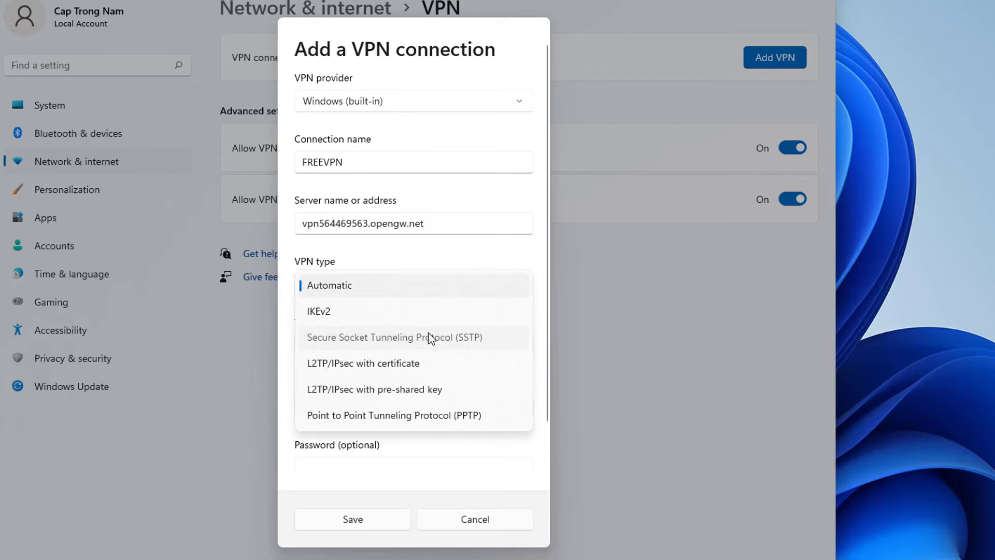
click(392, 337)
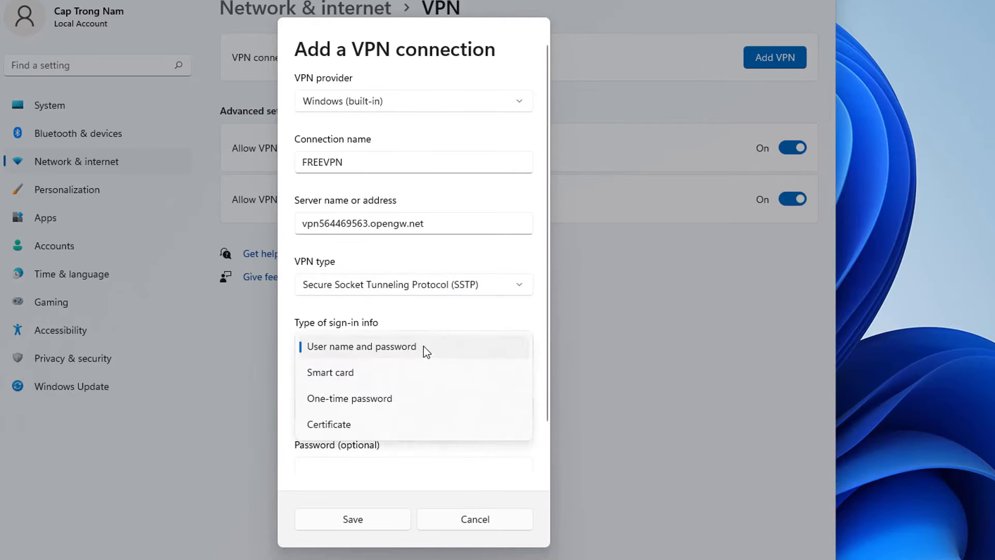
click(362, 347)
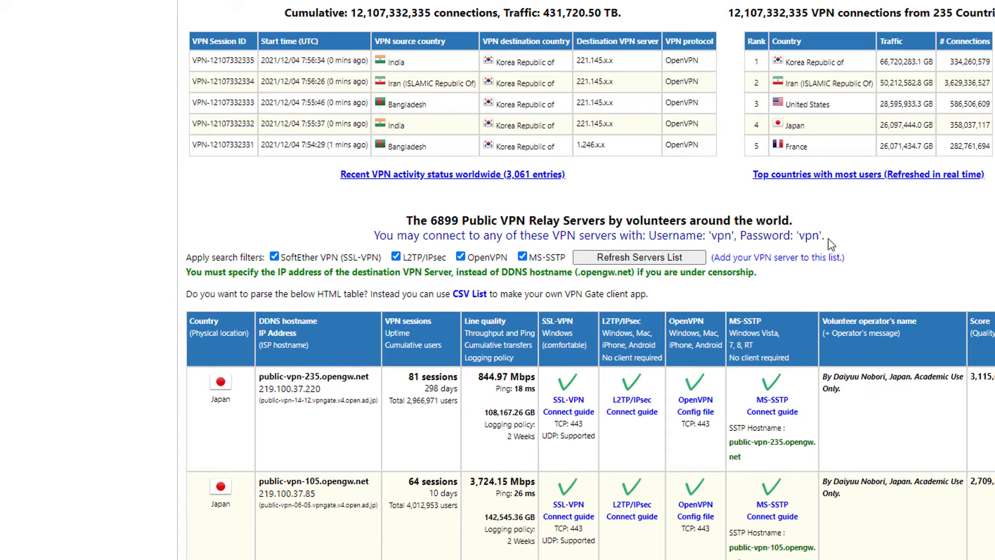
text(vp)
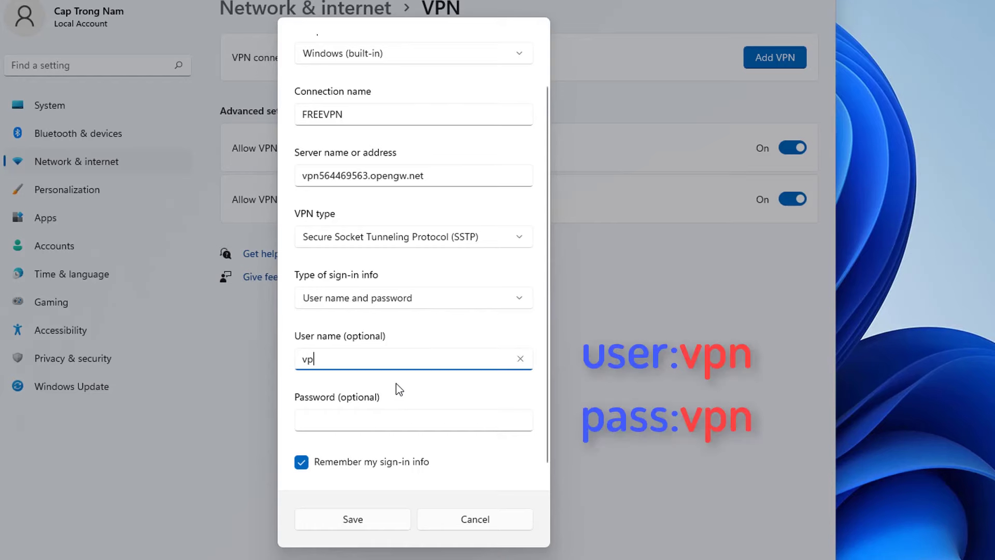
text(vpn)
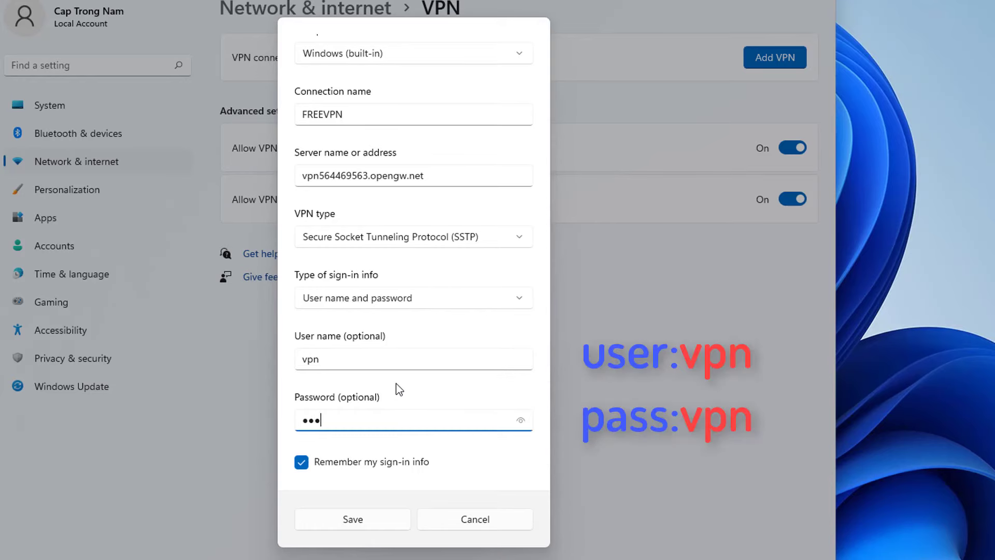
click(353, 519)
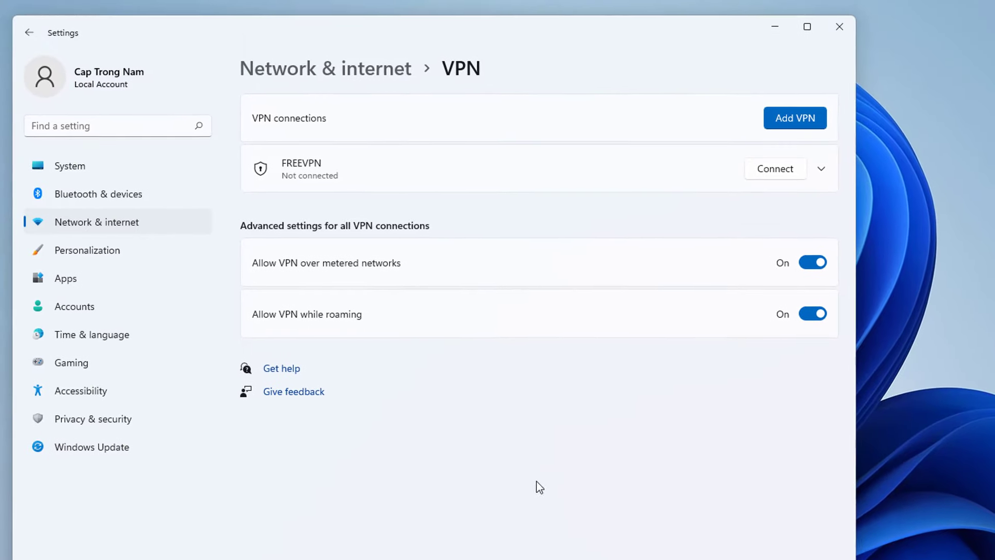
Connect FREEVPN and confirm the public IPv4 is now 172.107.219.42, the US server's address
click(775, 167)
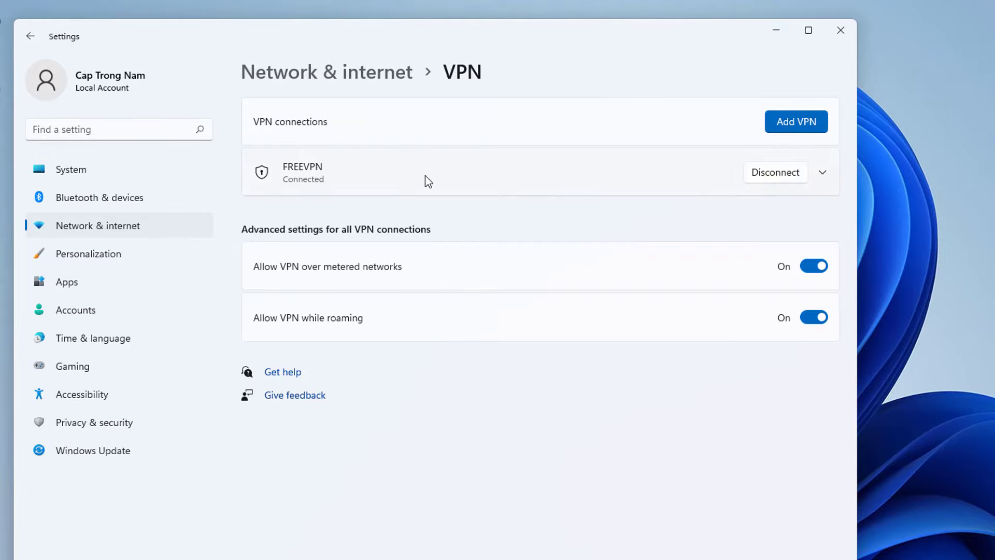
click(822, 172)
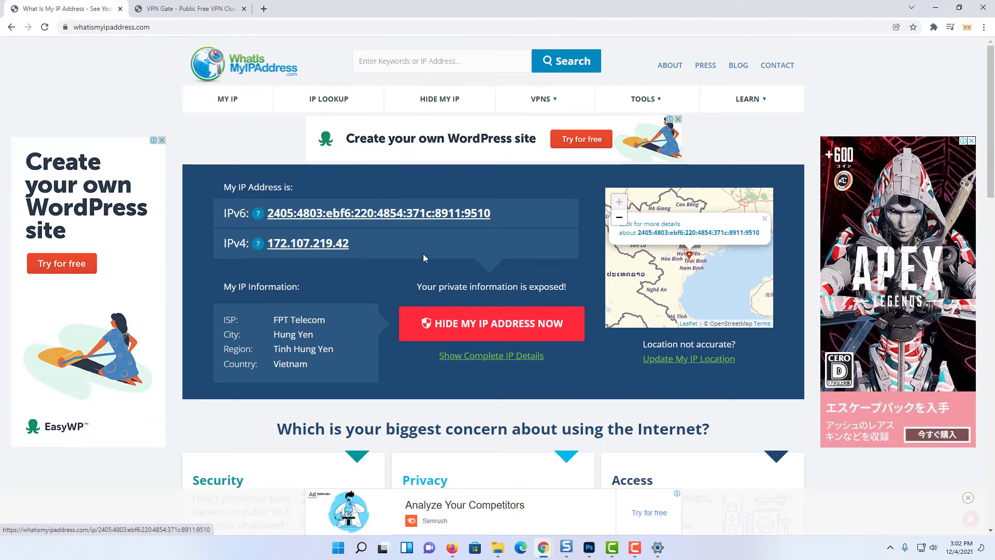
click(189, 8)
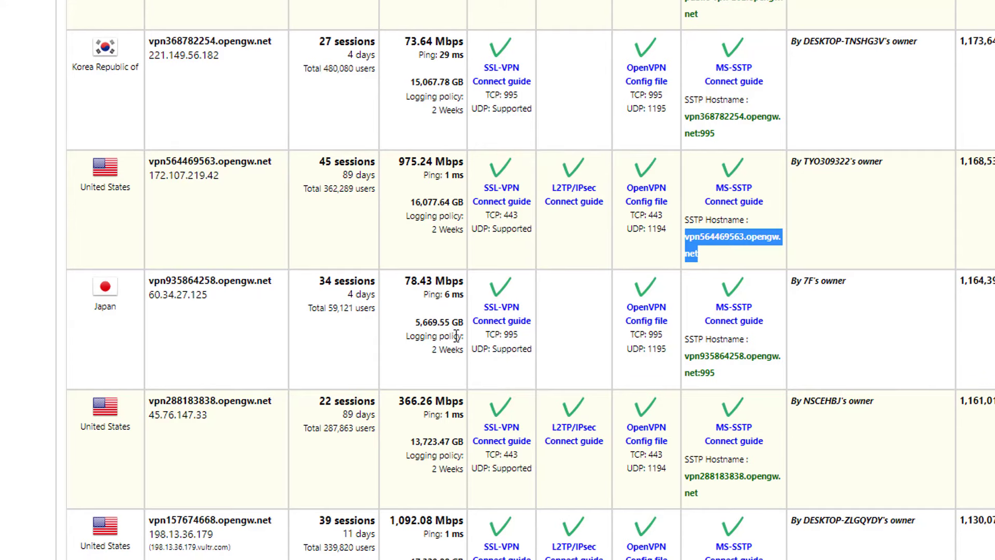